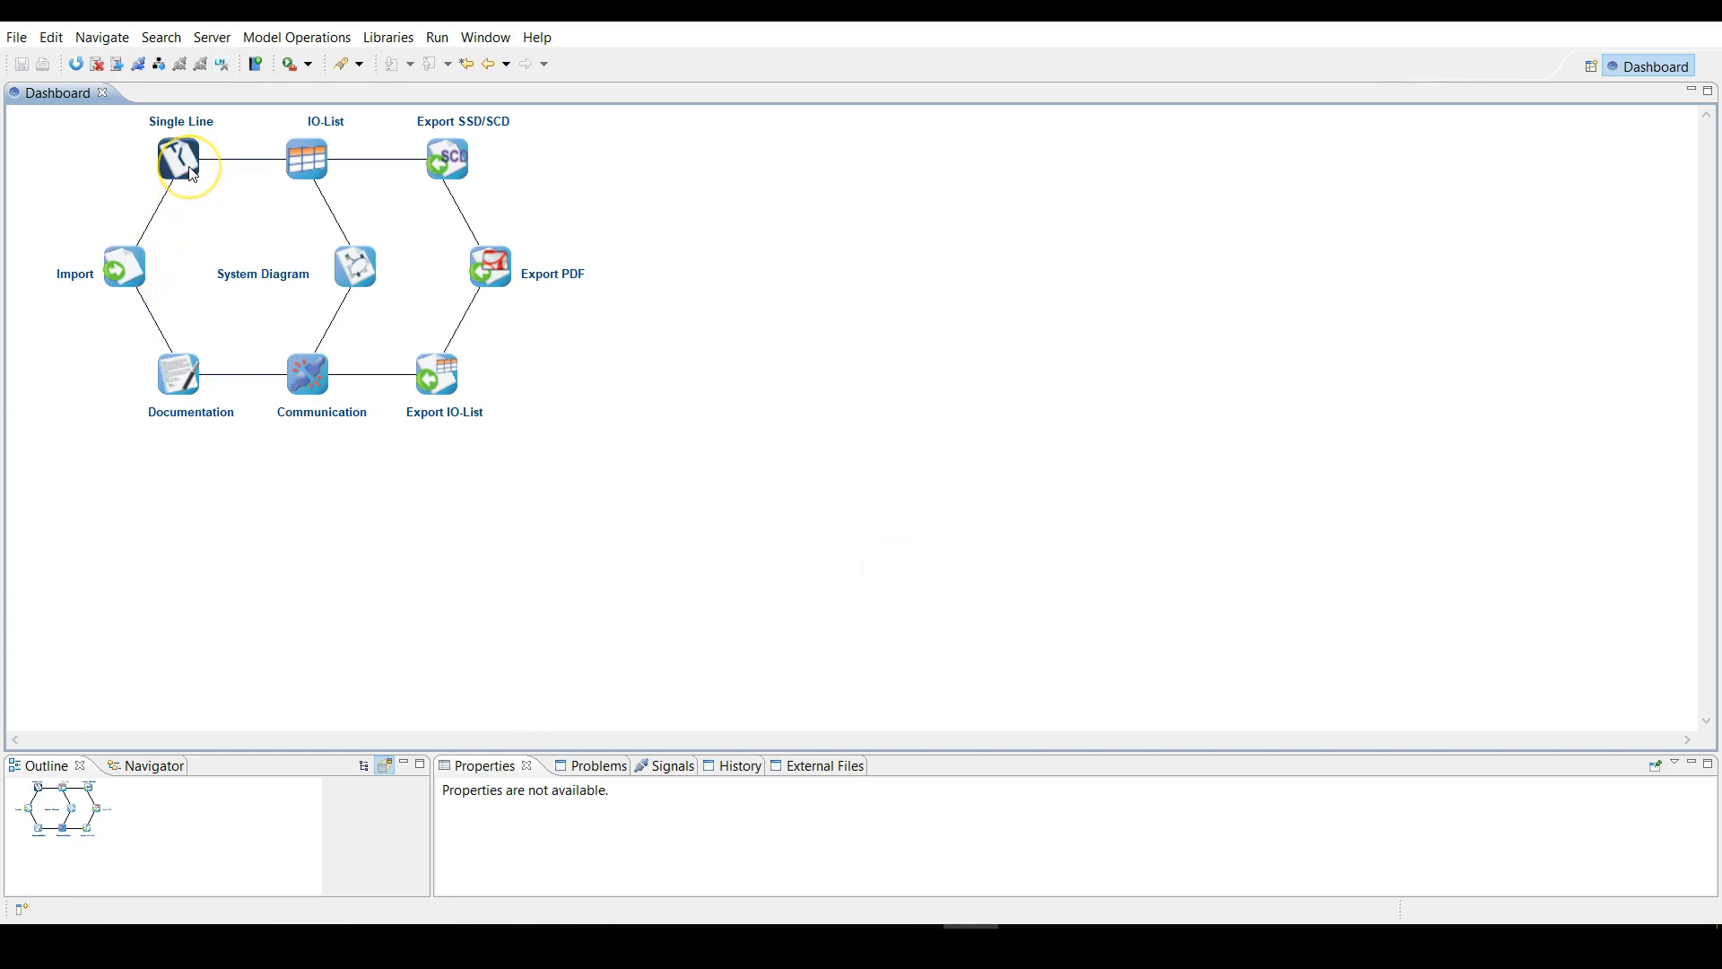
# Launch the Single Line Diagram editor from the dashboard's Single Line icon.
pyautogui.doubleClick(179, 158)
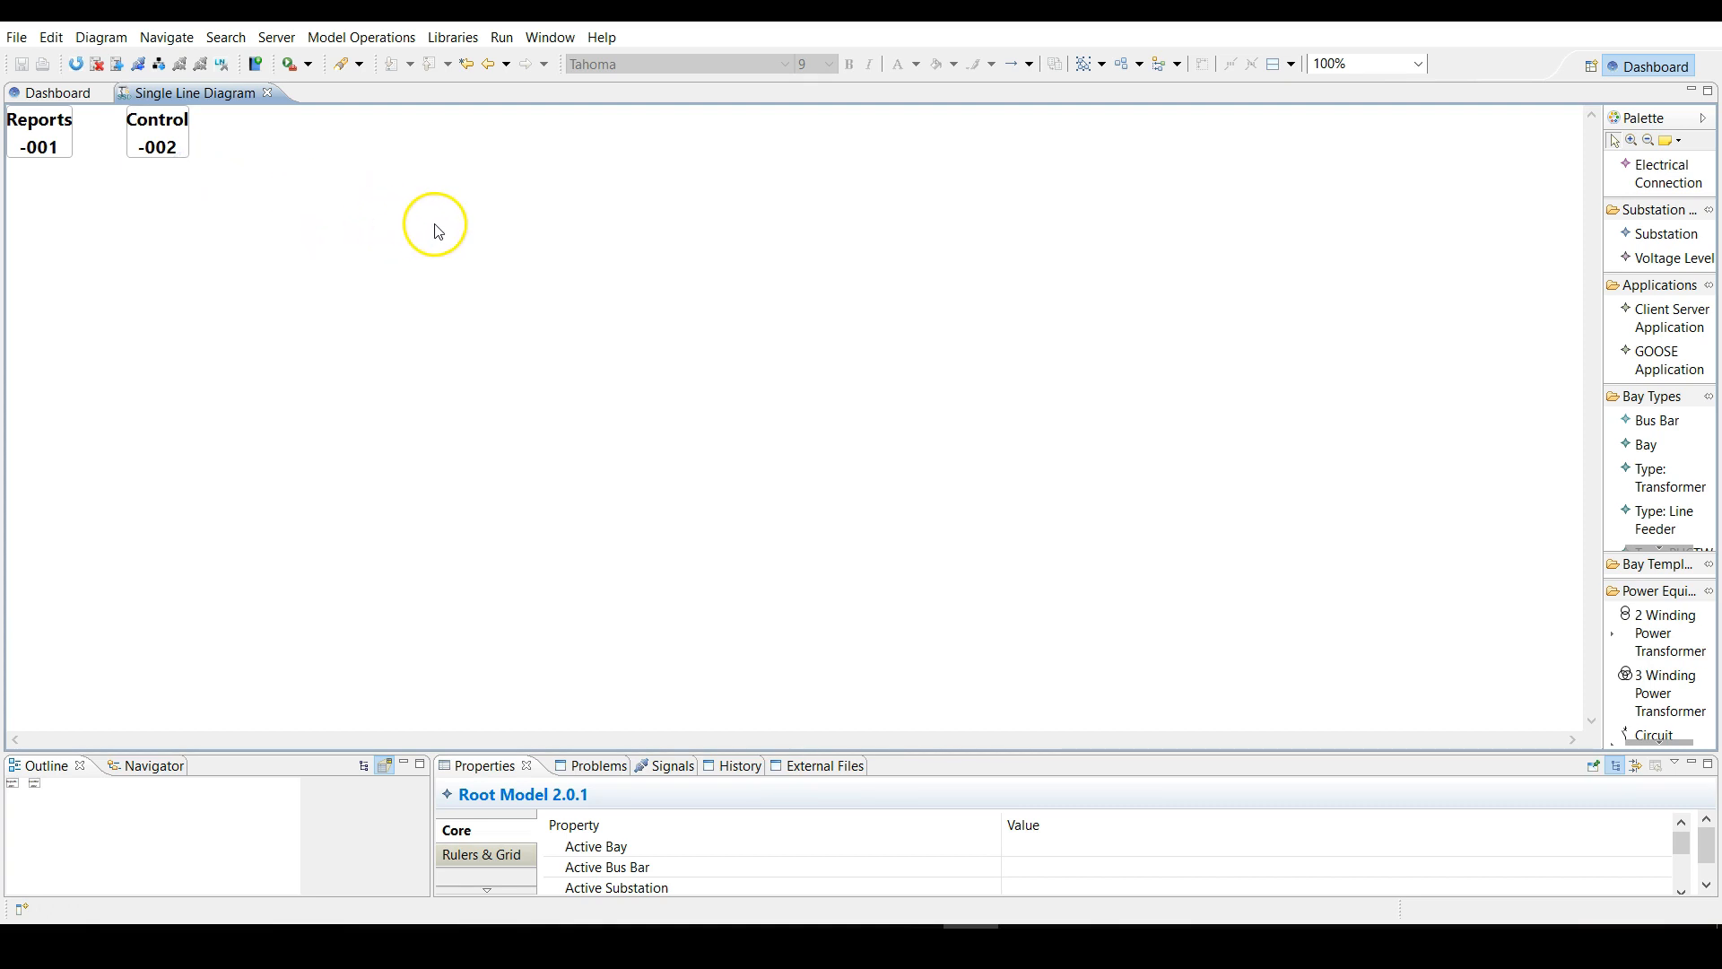
pyautogui.moveTo(1665, 234)
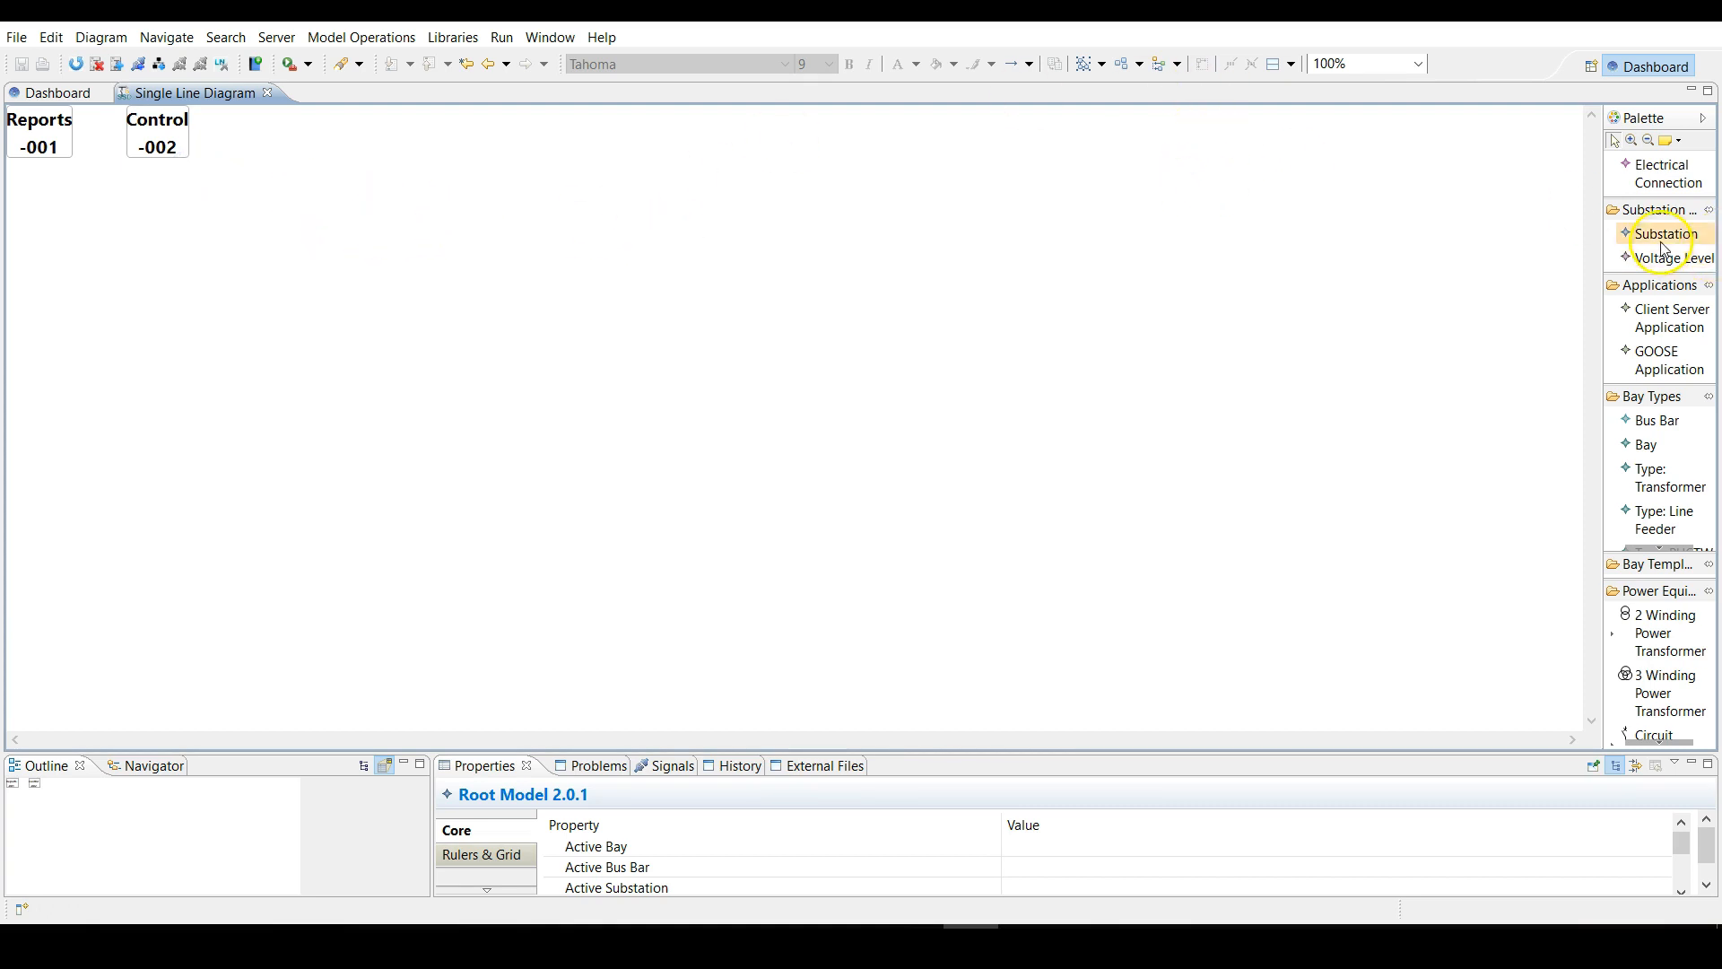
pyautogui.moveTo(1666, 234)
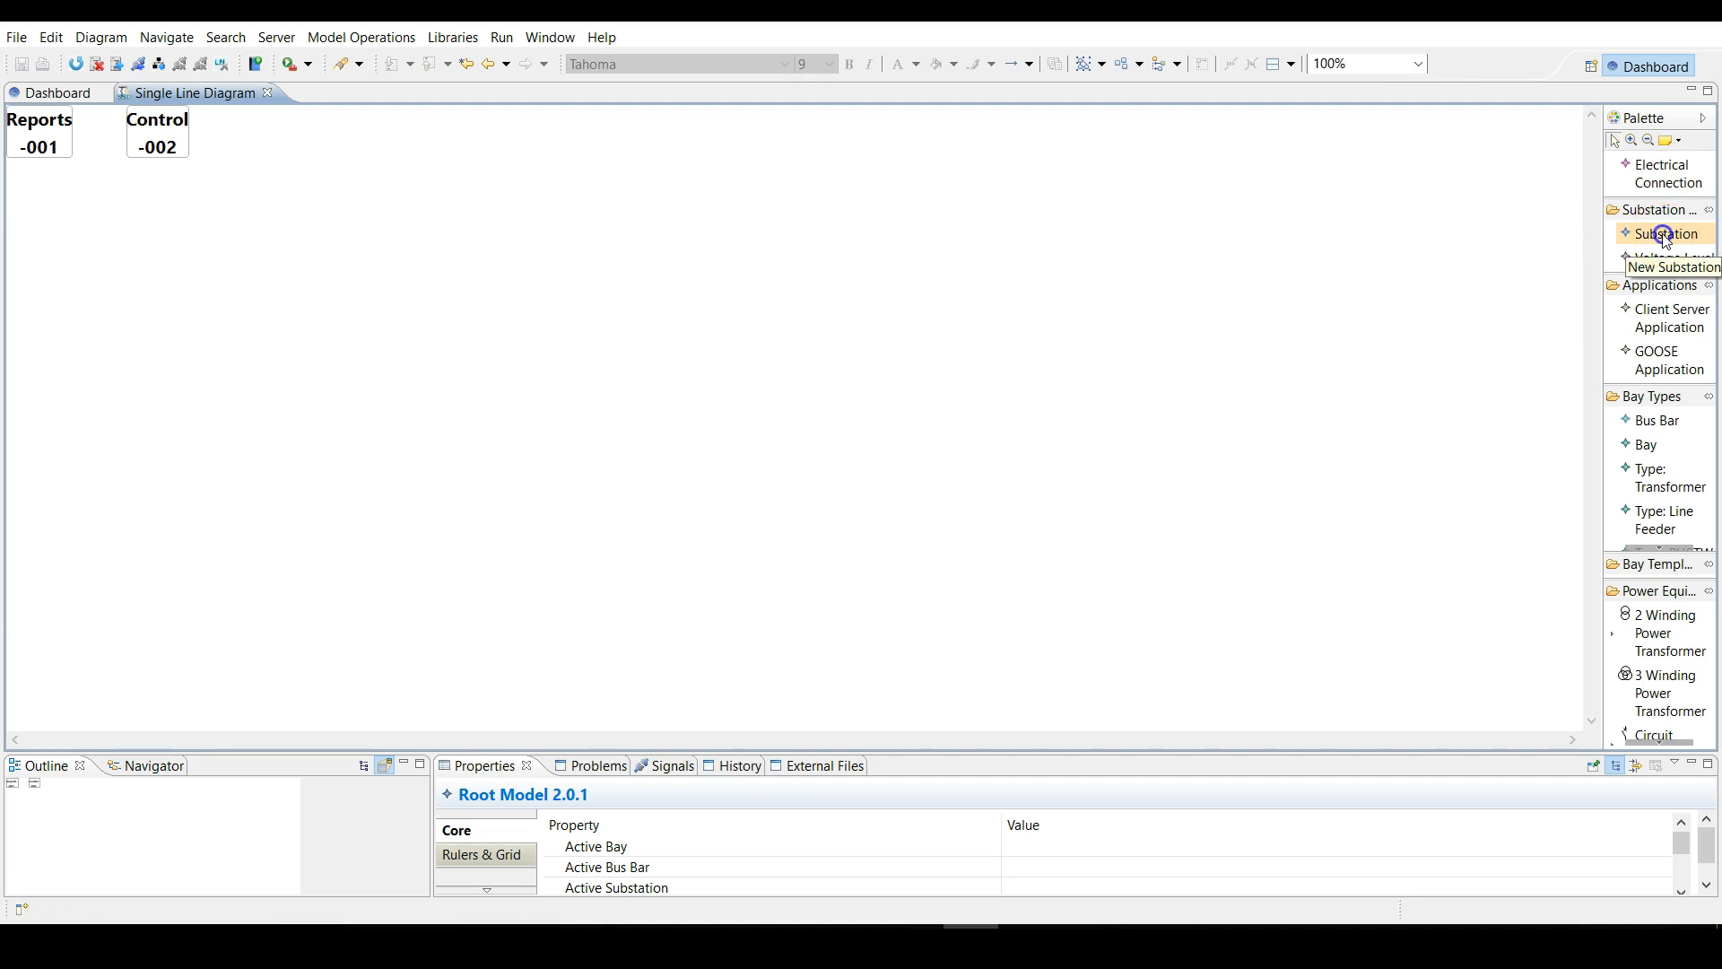
# Place a substation named Test, then voltage levels V1 and V2 inside it.
pyautogui.click(1667, 234)
pyautogui.write('Twt')
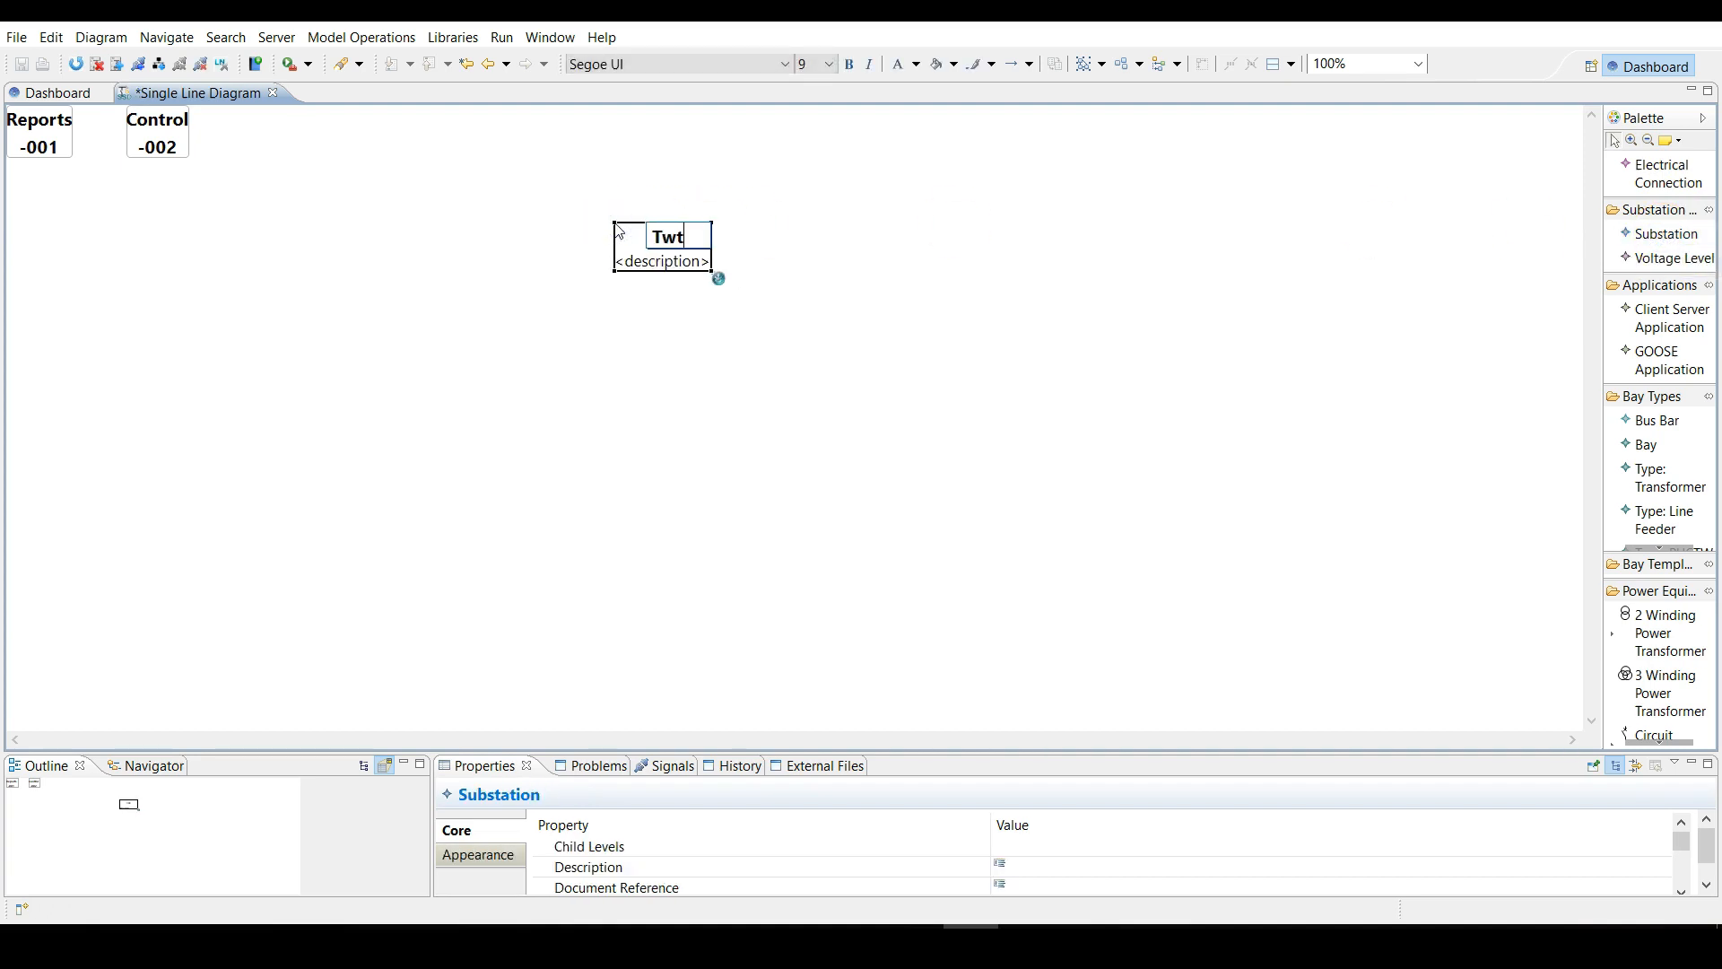
pyautogui.write('Test')
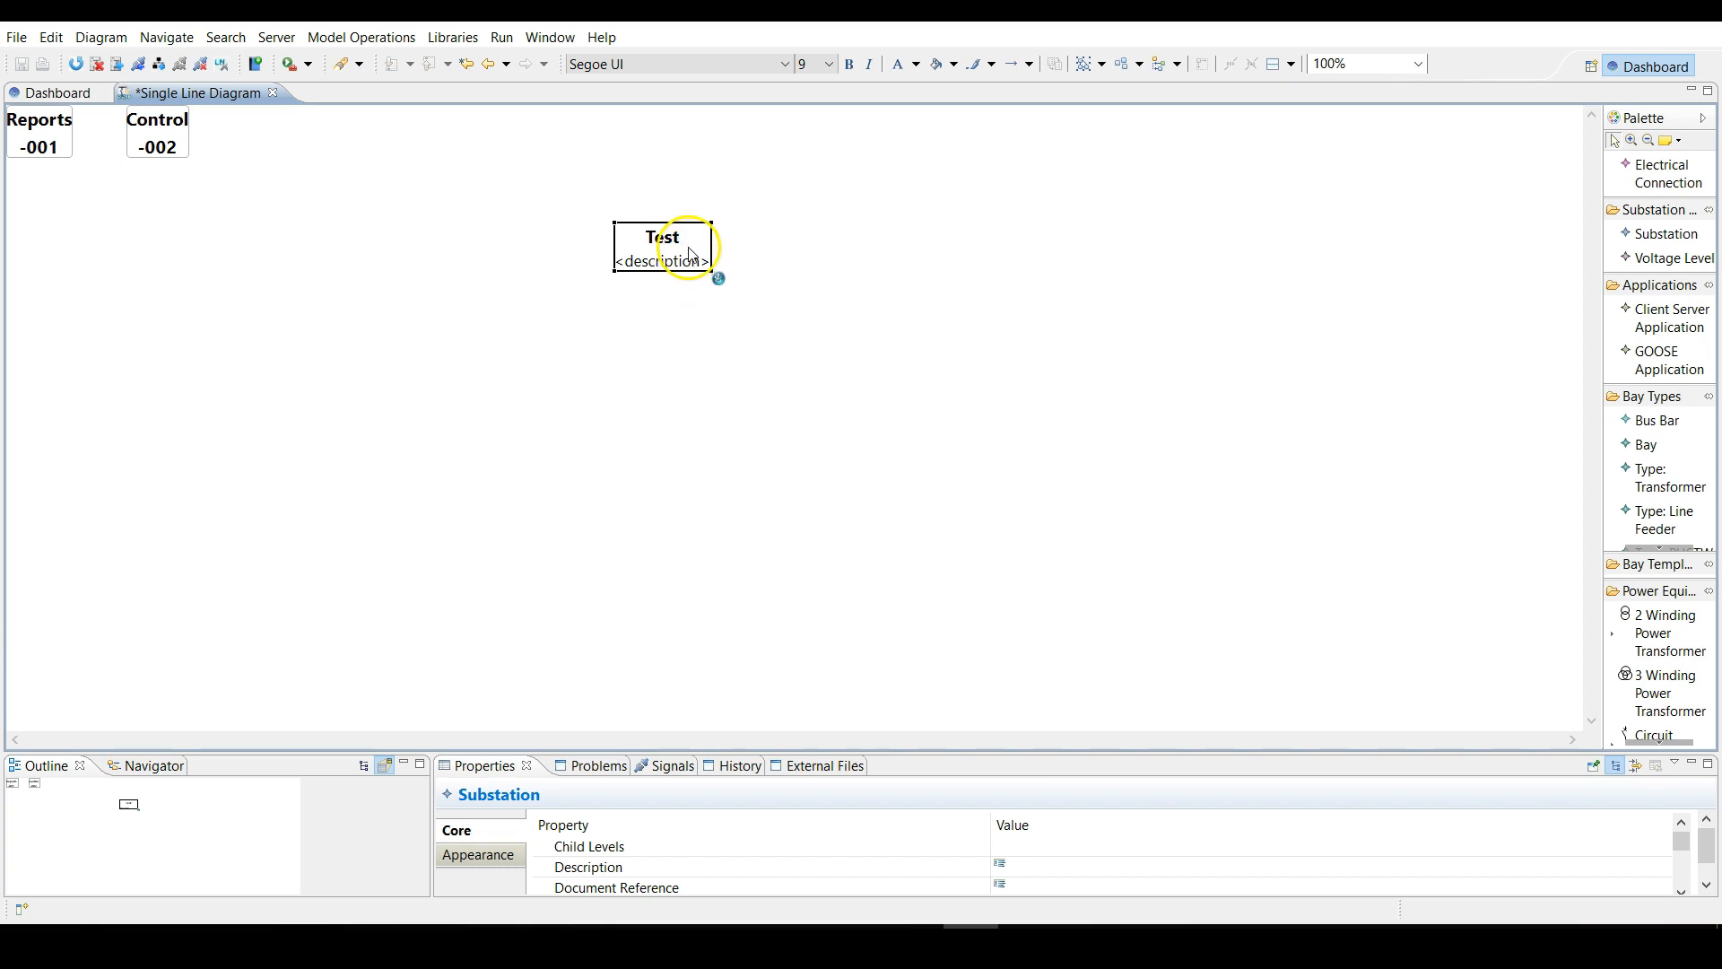
pyautogui.moveTo(1670, 256)
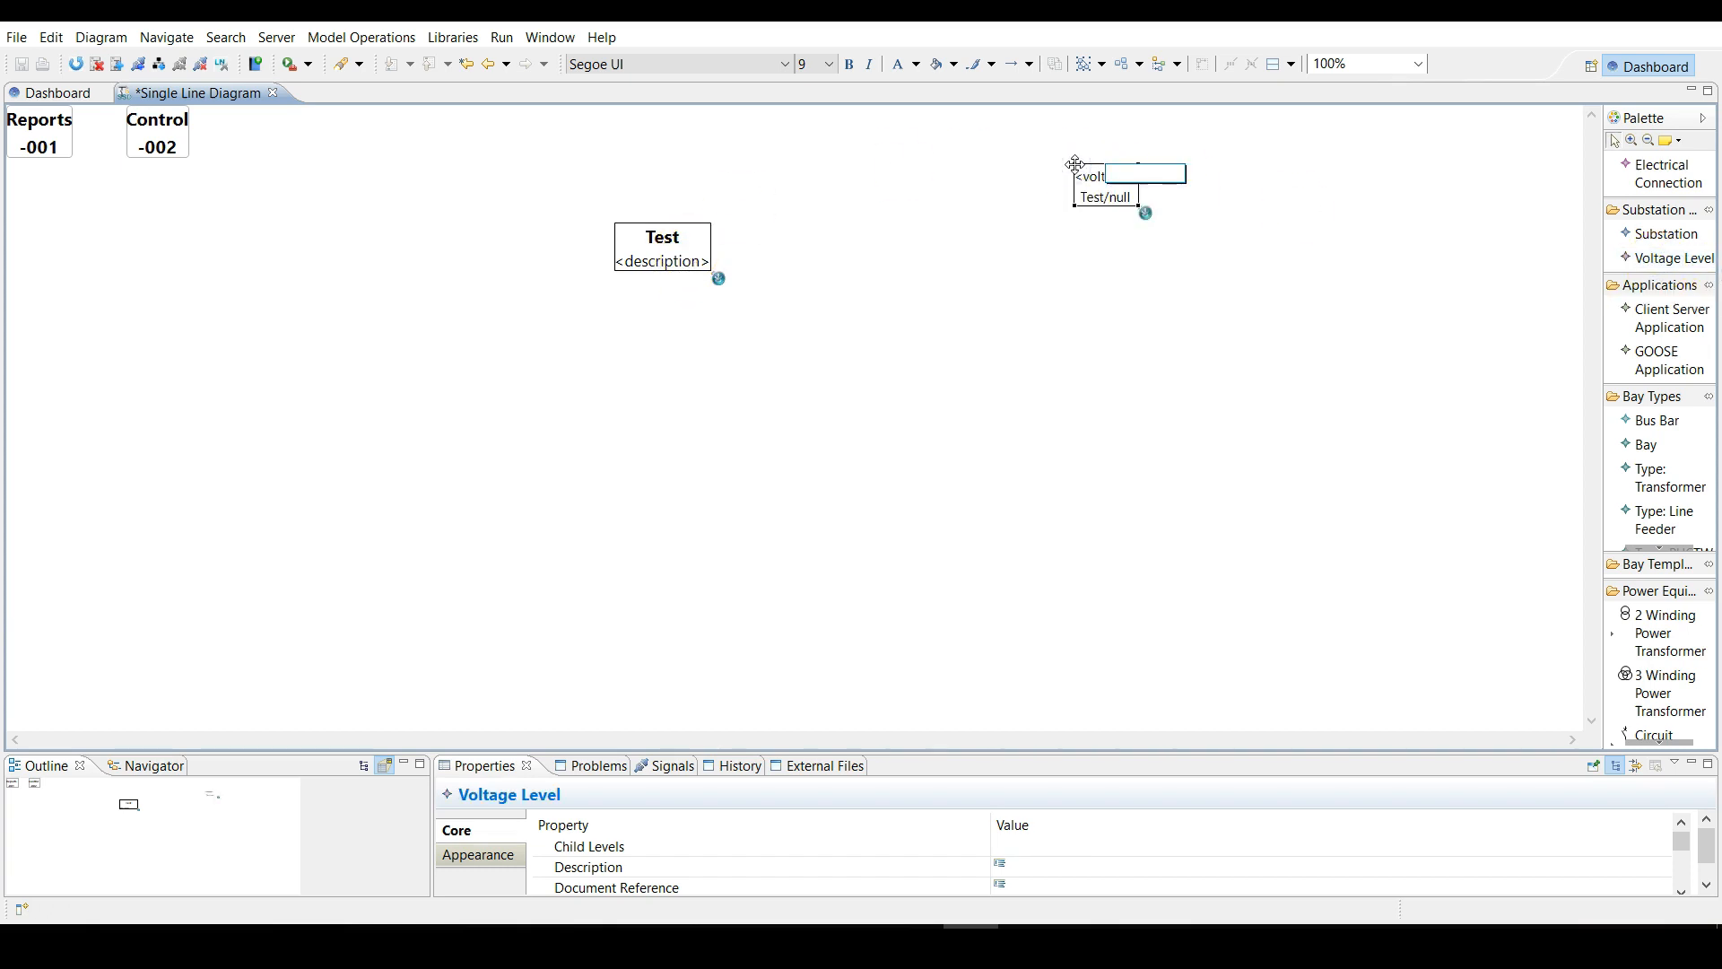
pyautogui.write('V1')
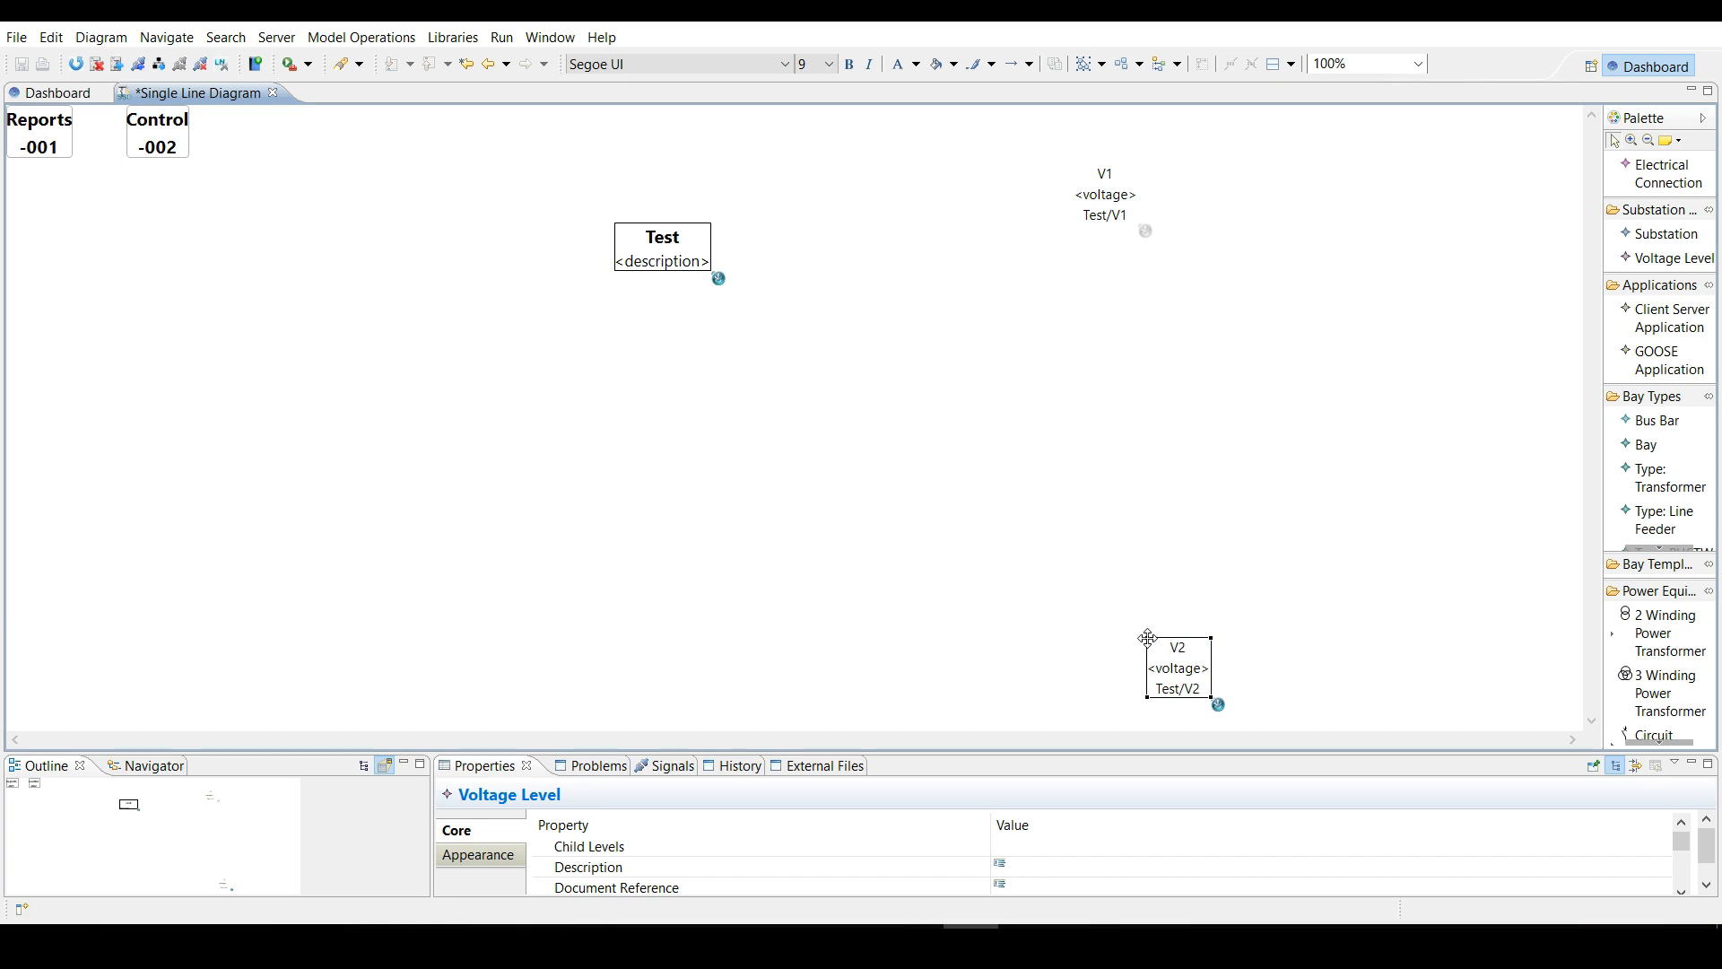
# Place busbar1 and bay1 under V1, and busbar2 and bay2 under V2.
pyautogui.click(1105, 194)
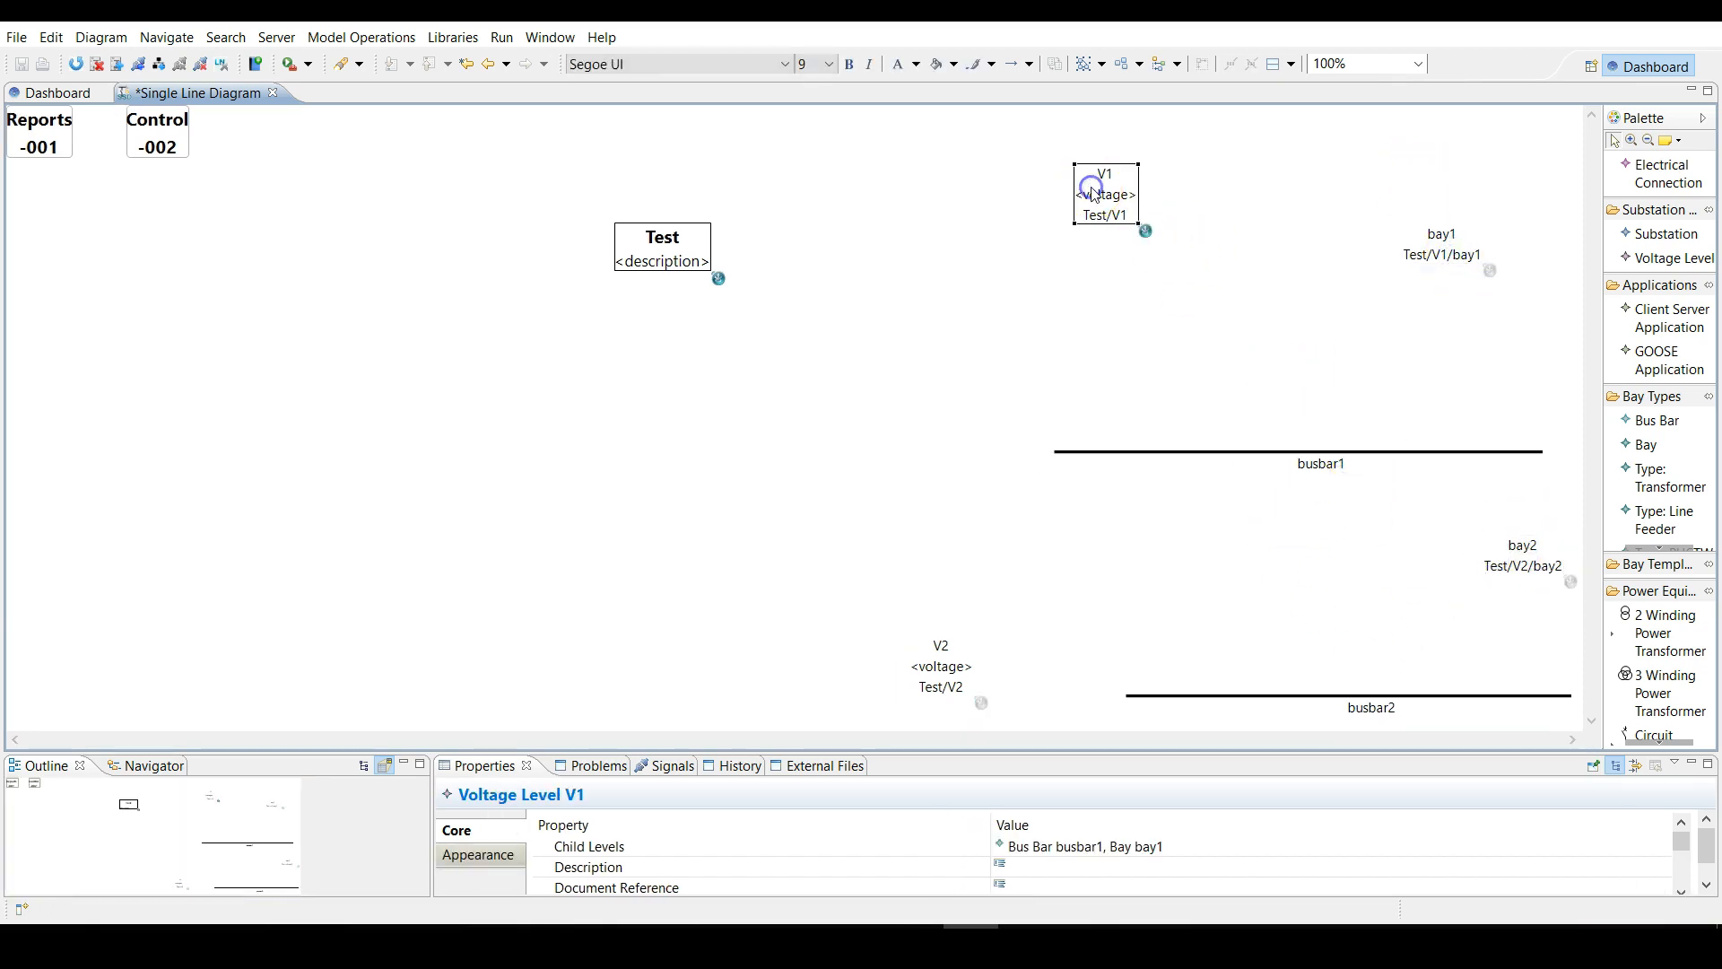
# Select V2, then bay1, to add circuit breaker CBR1 into the bays.
pyautogui.click(1446, 694)
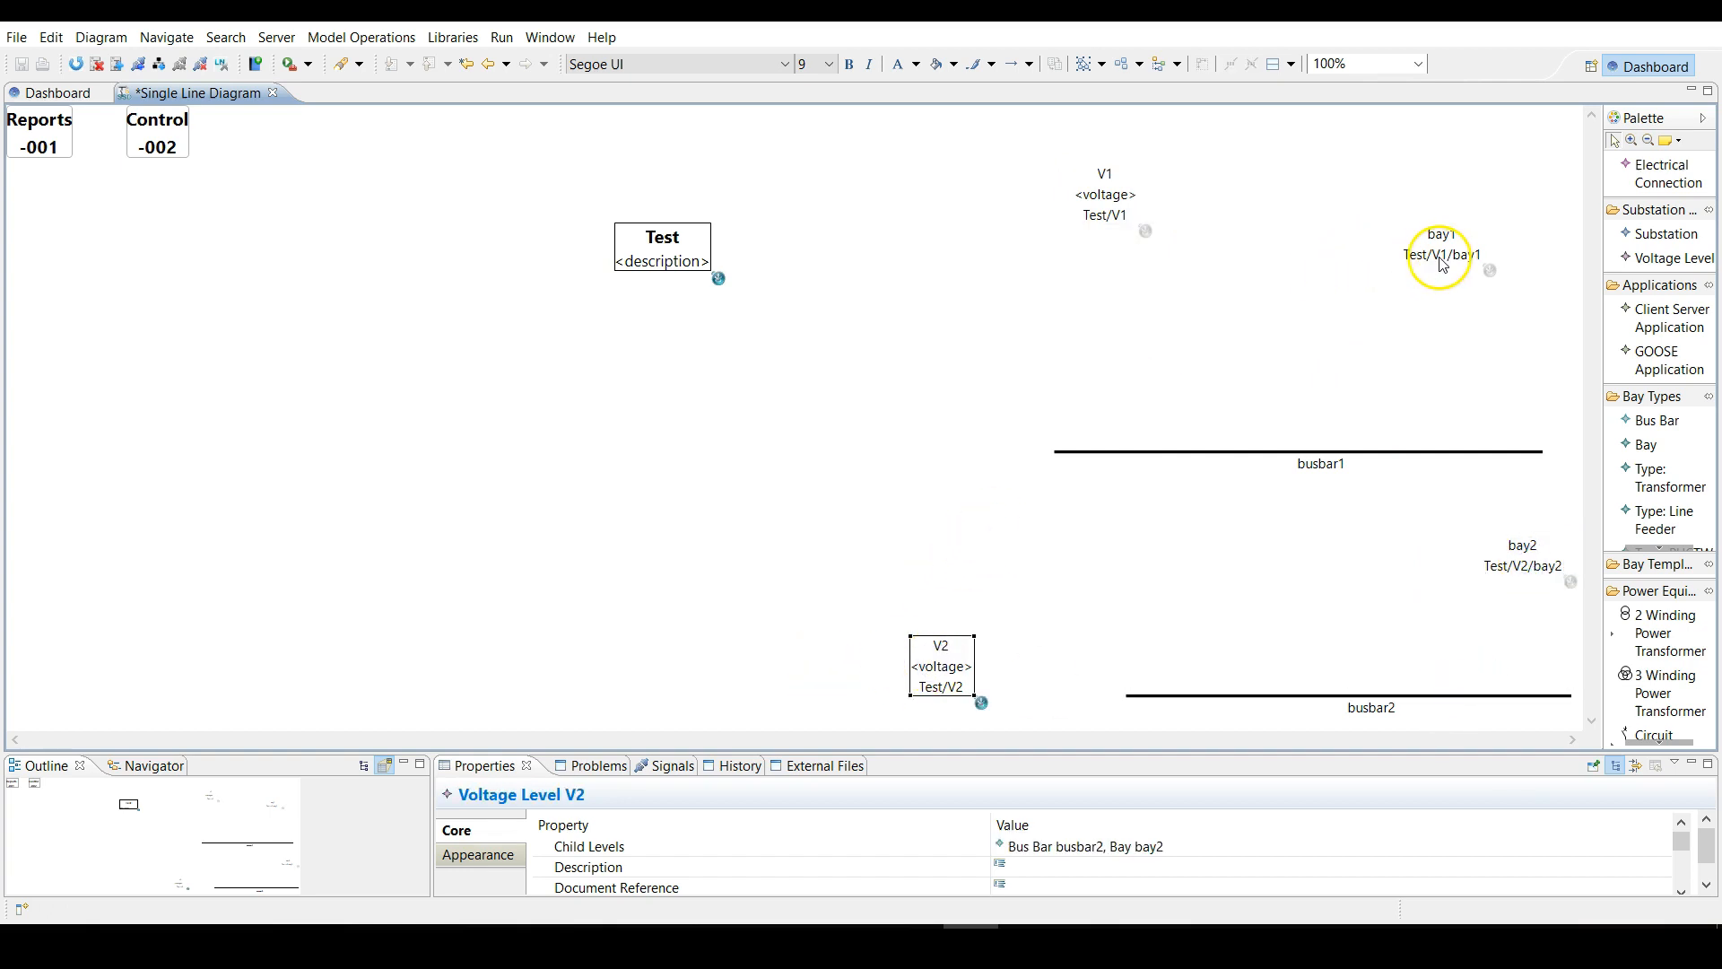
pyautogui.click(1441, 249)
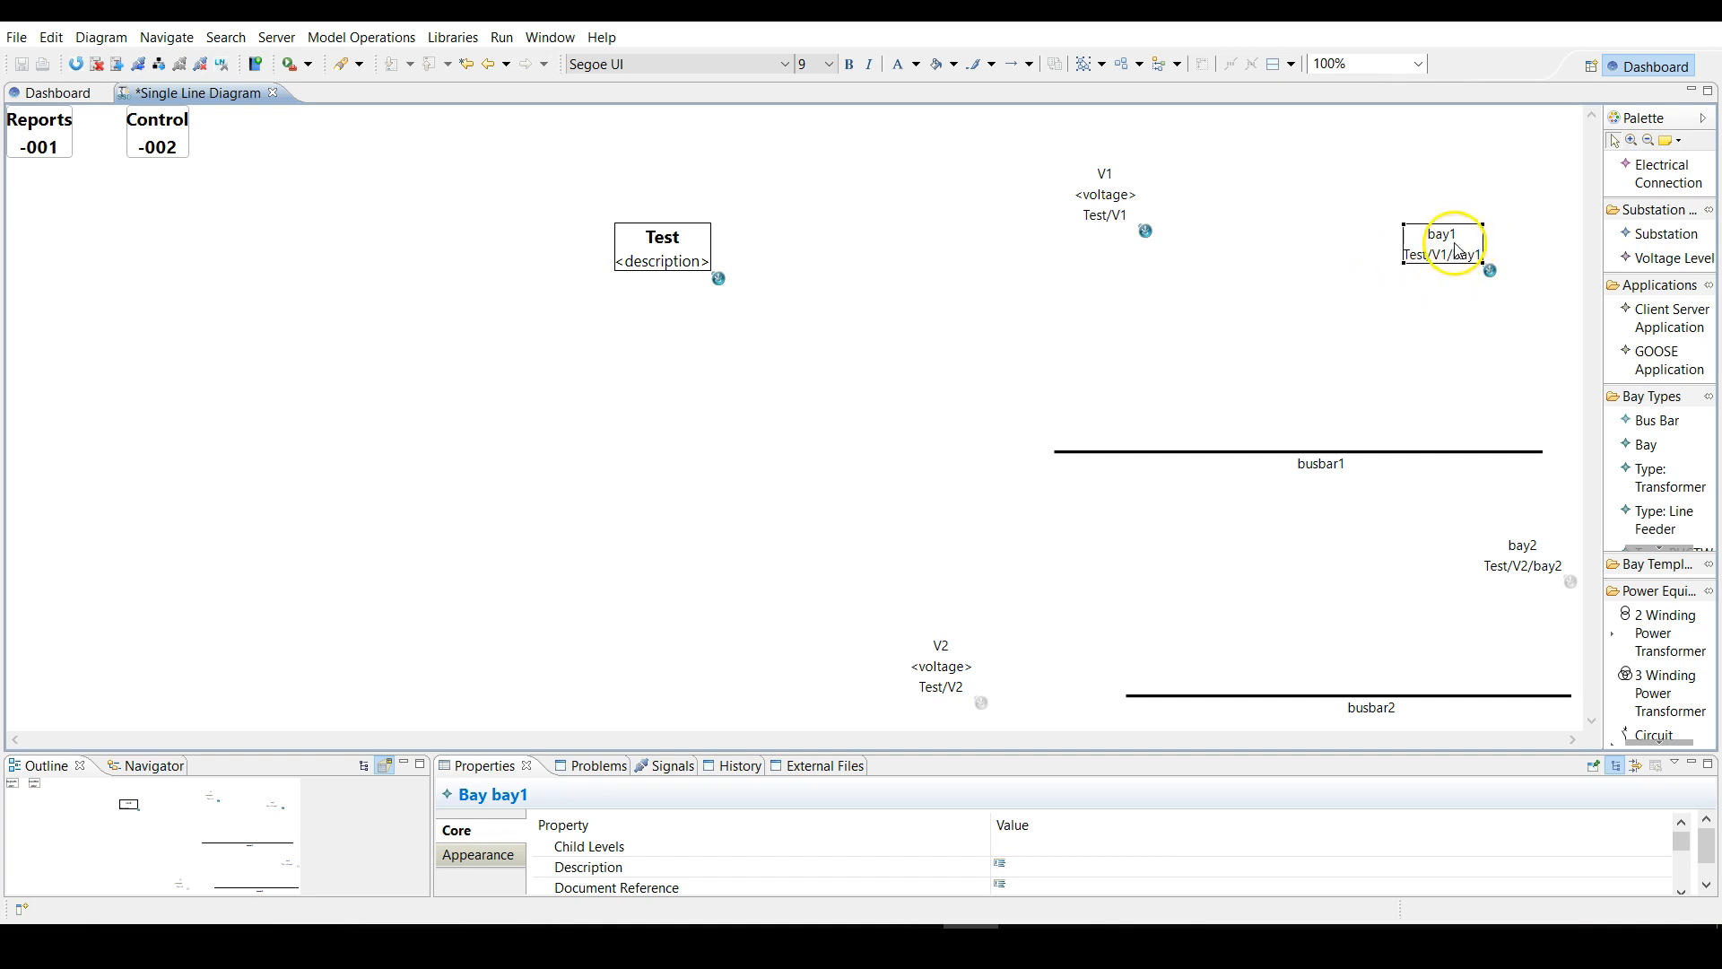
pyautogui.moveTo(1491, 277)
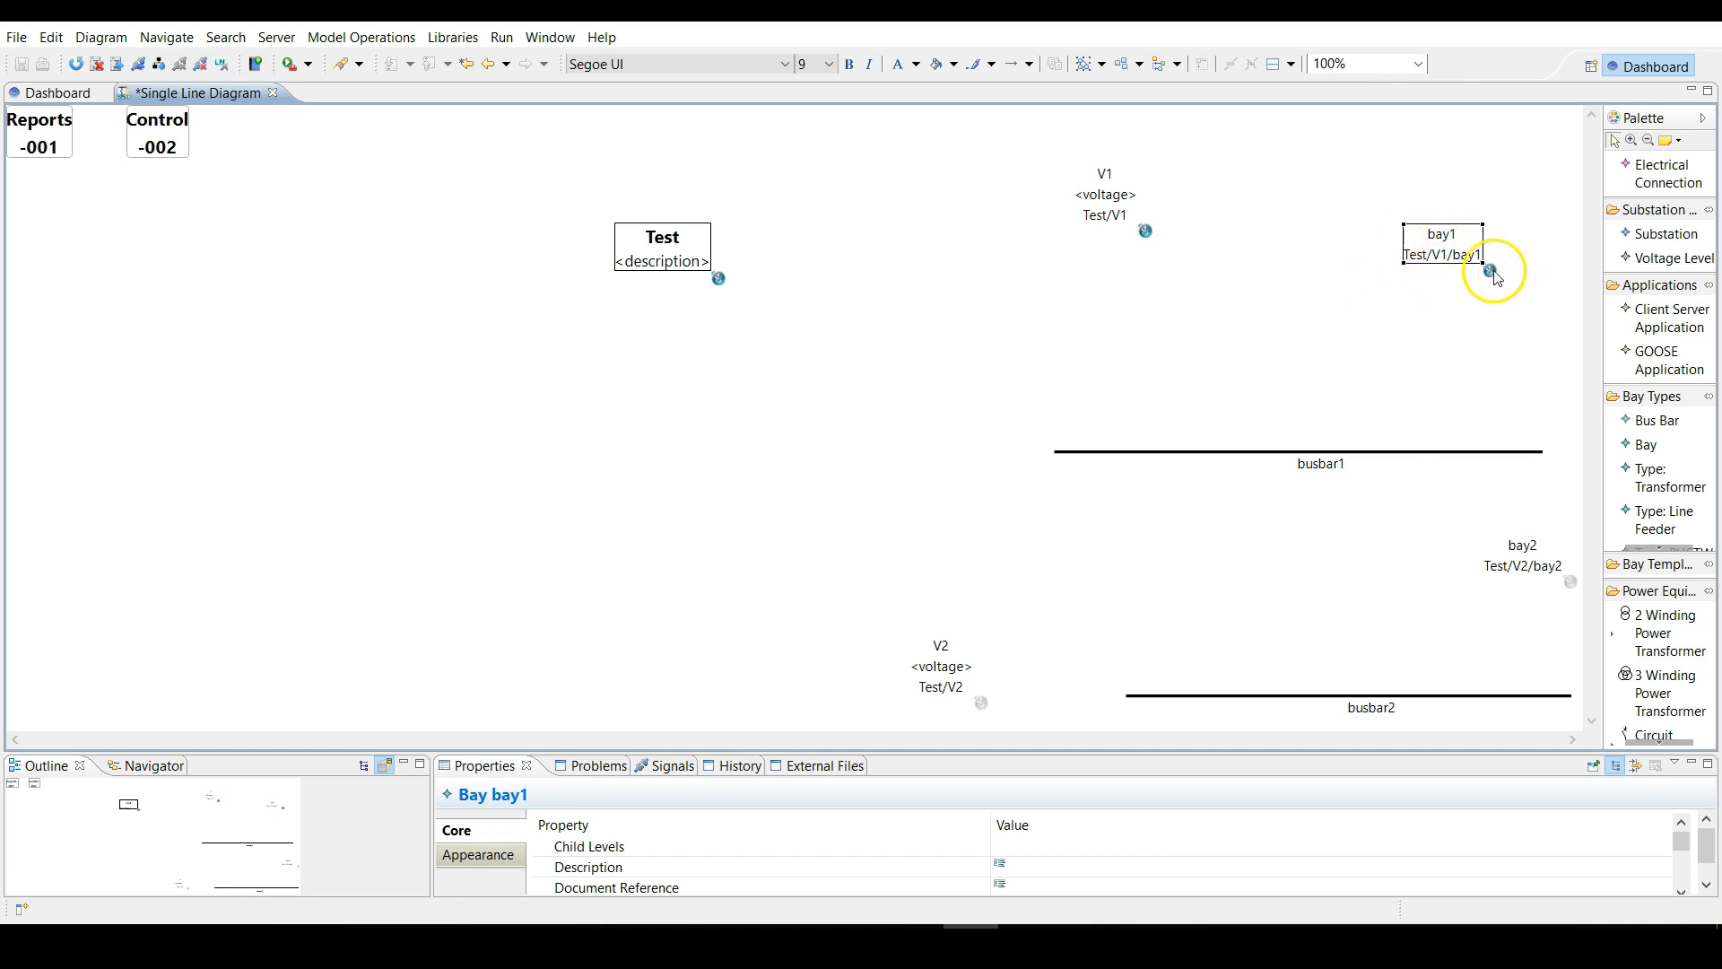
pyautogui.moveTo(1585, 707)
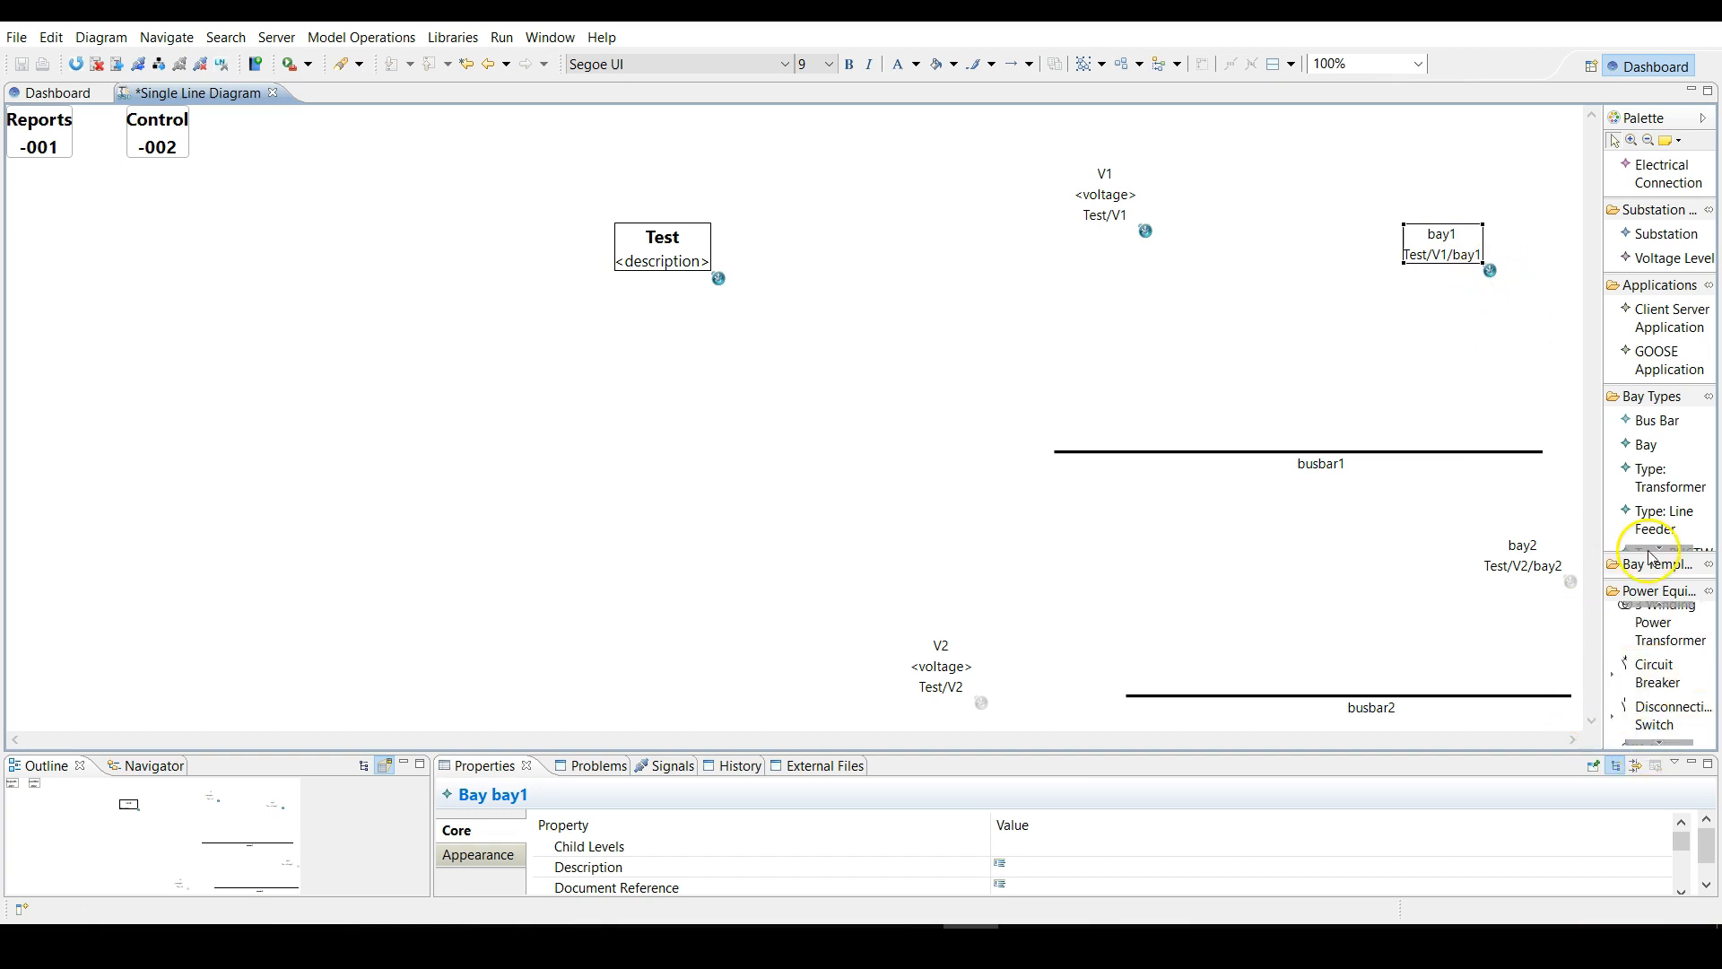
pyautogui.moveTo(1653, 673)
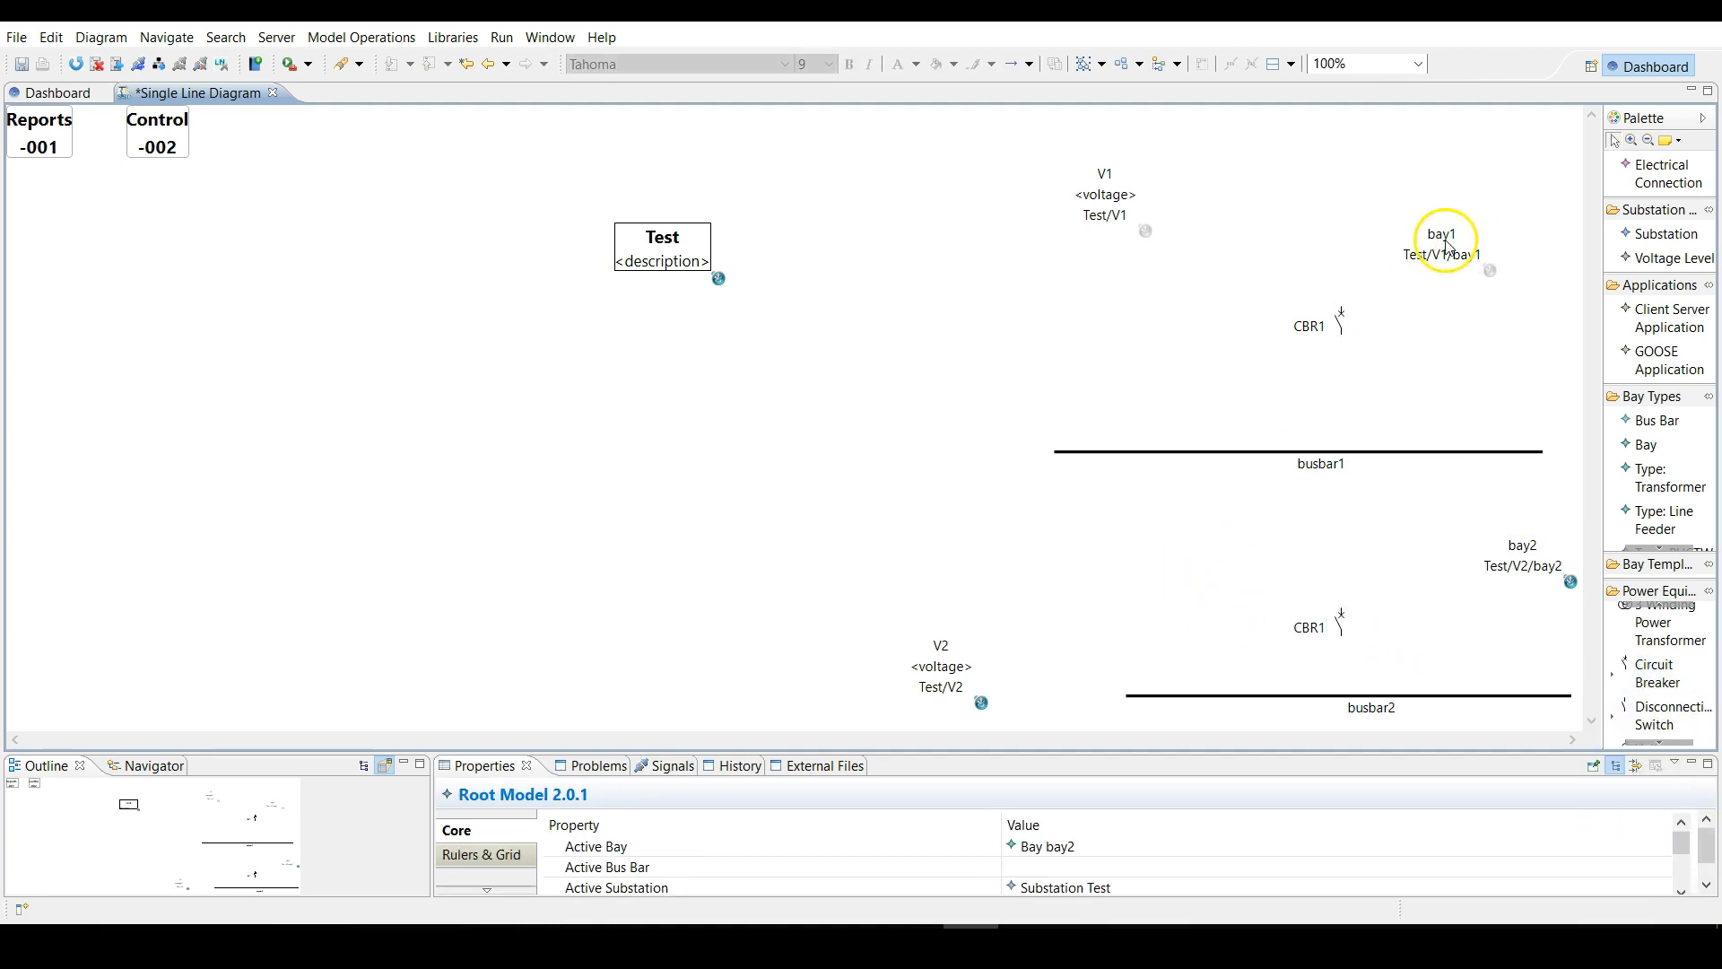
pyautogui.click(1443, 241)
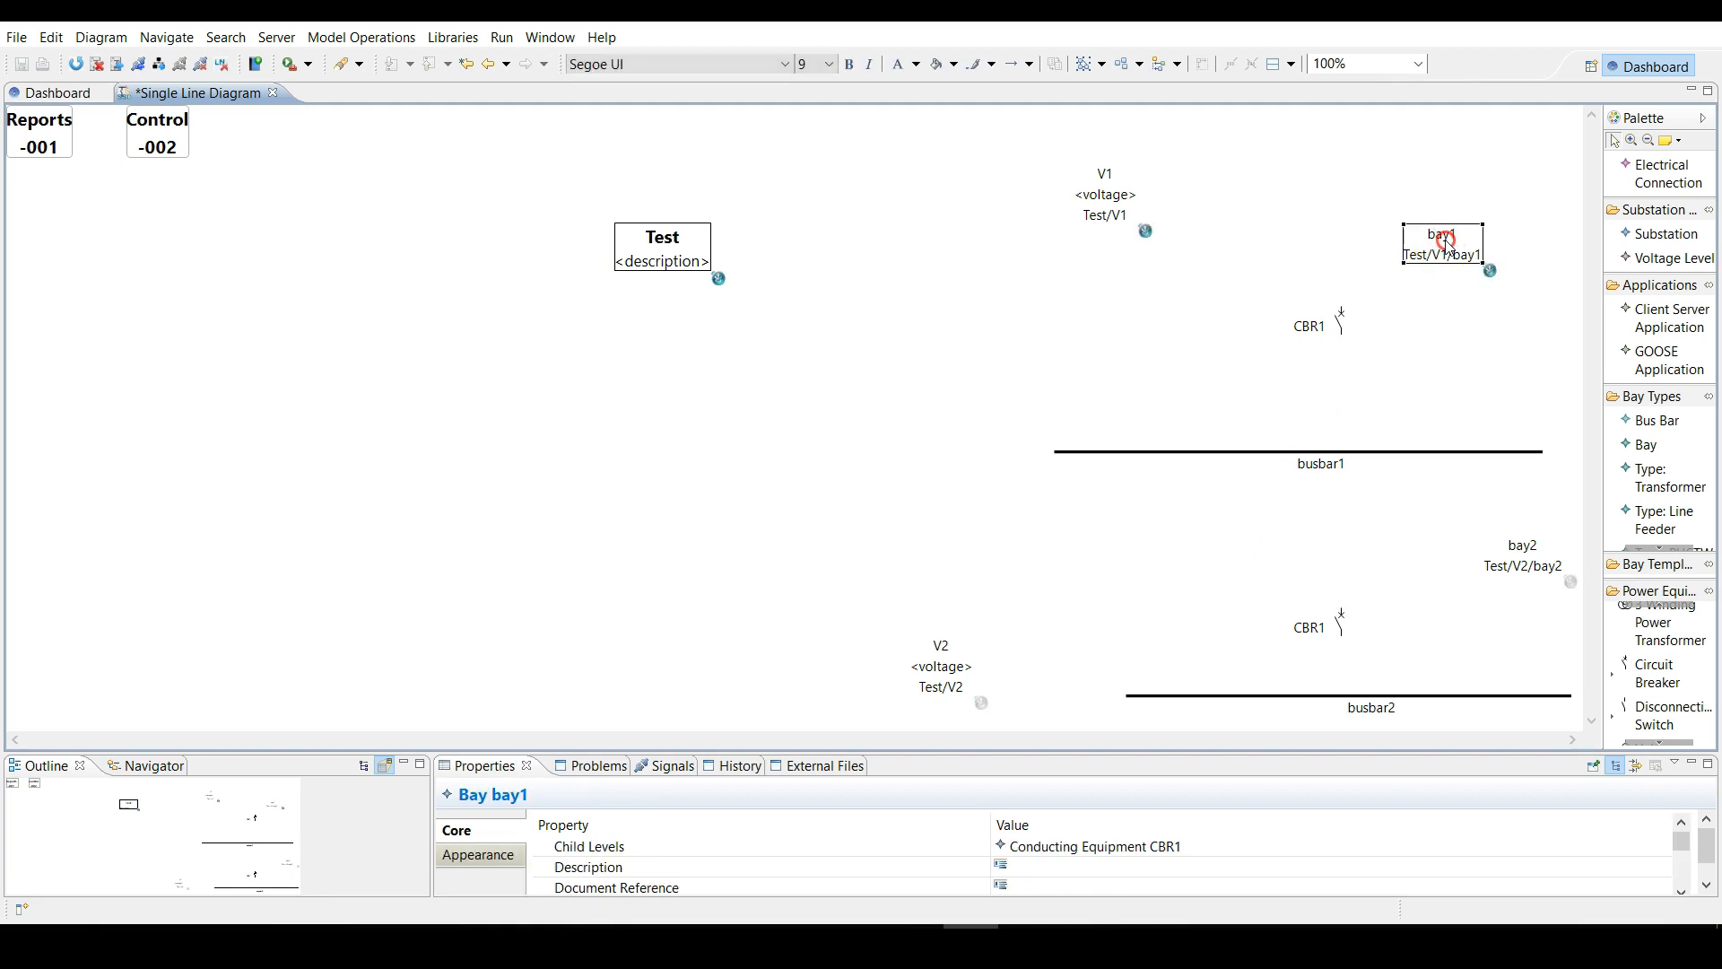
pyautogui.rightClick(1443, 238)
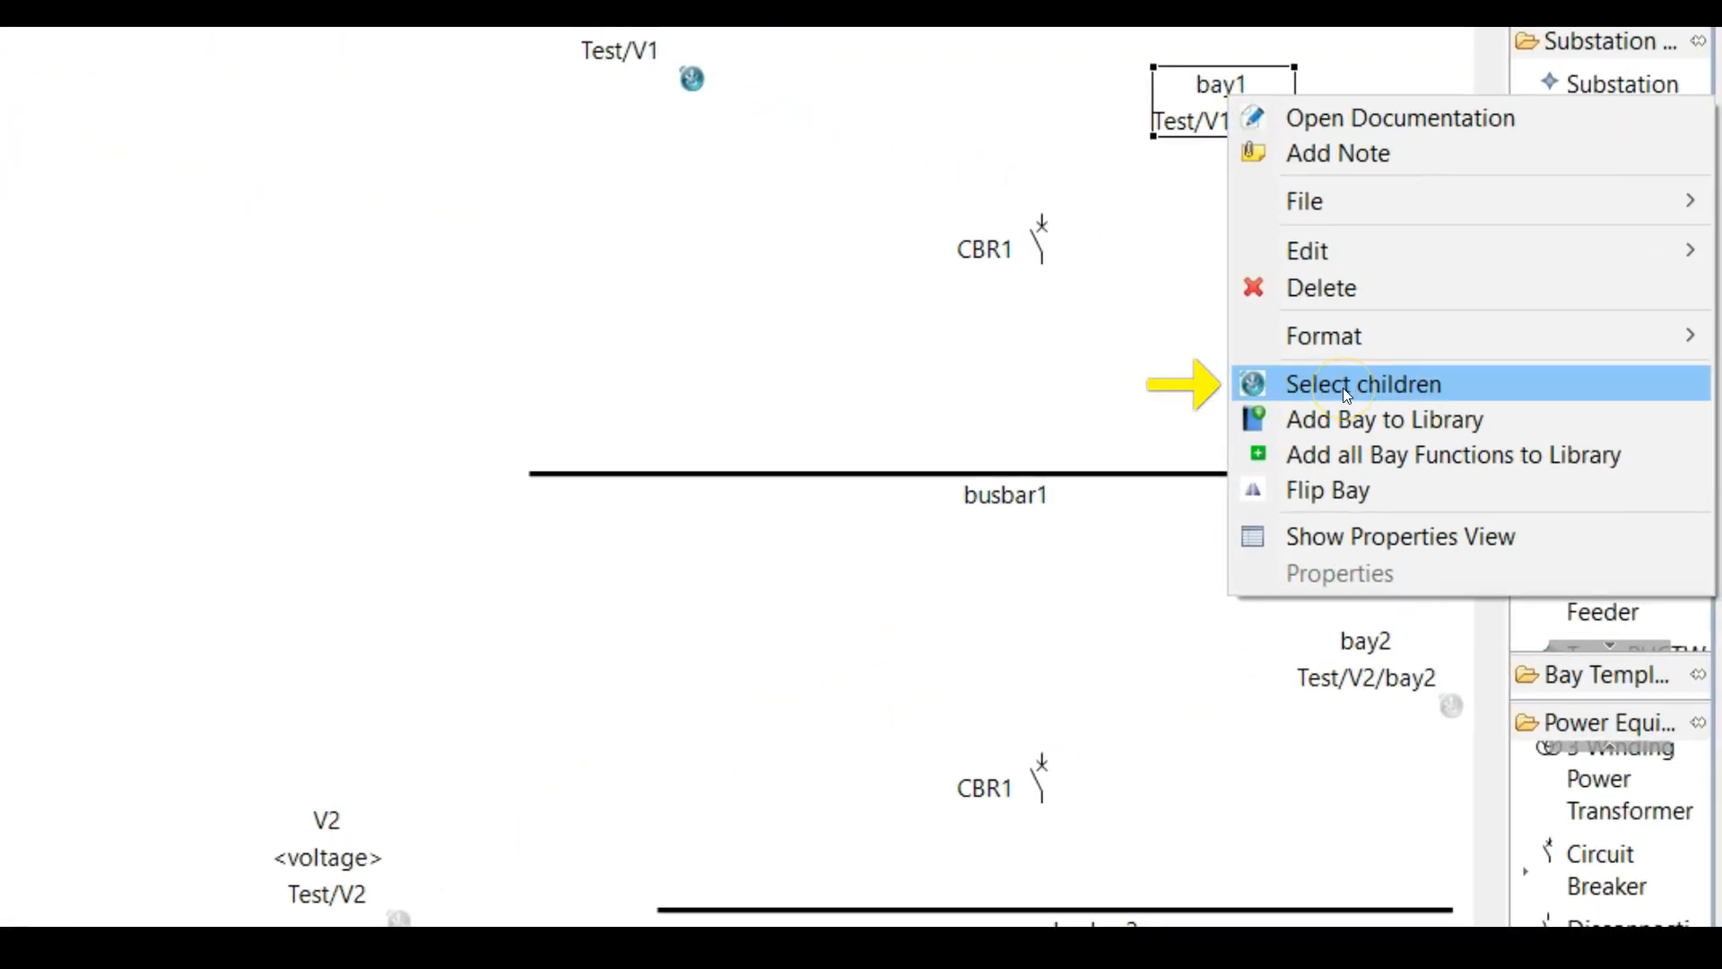
pyautogui.click(1362, 384)
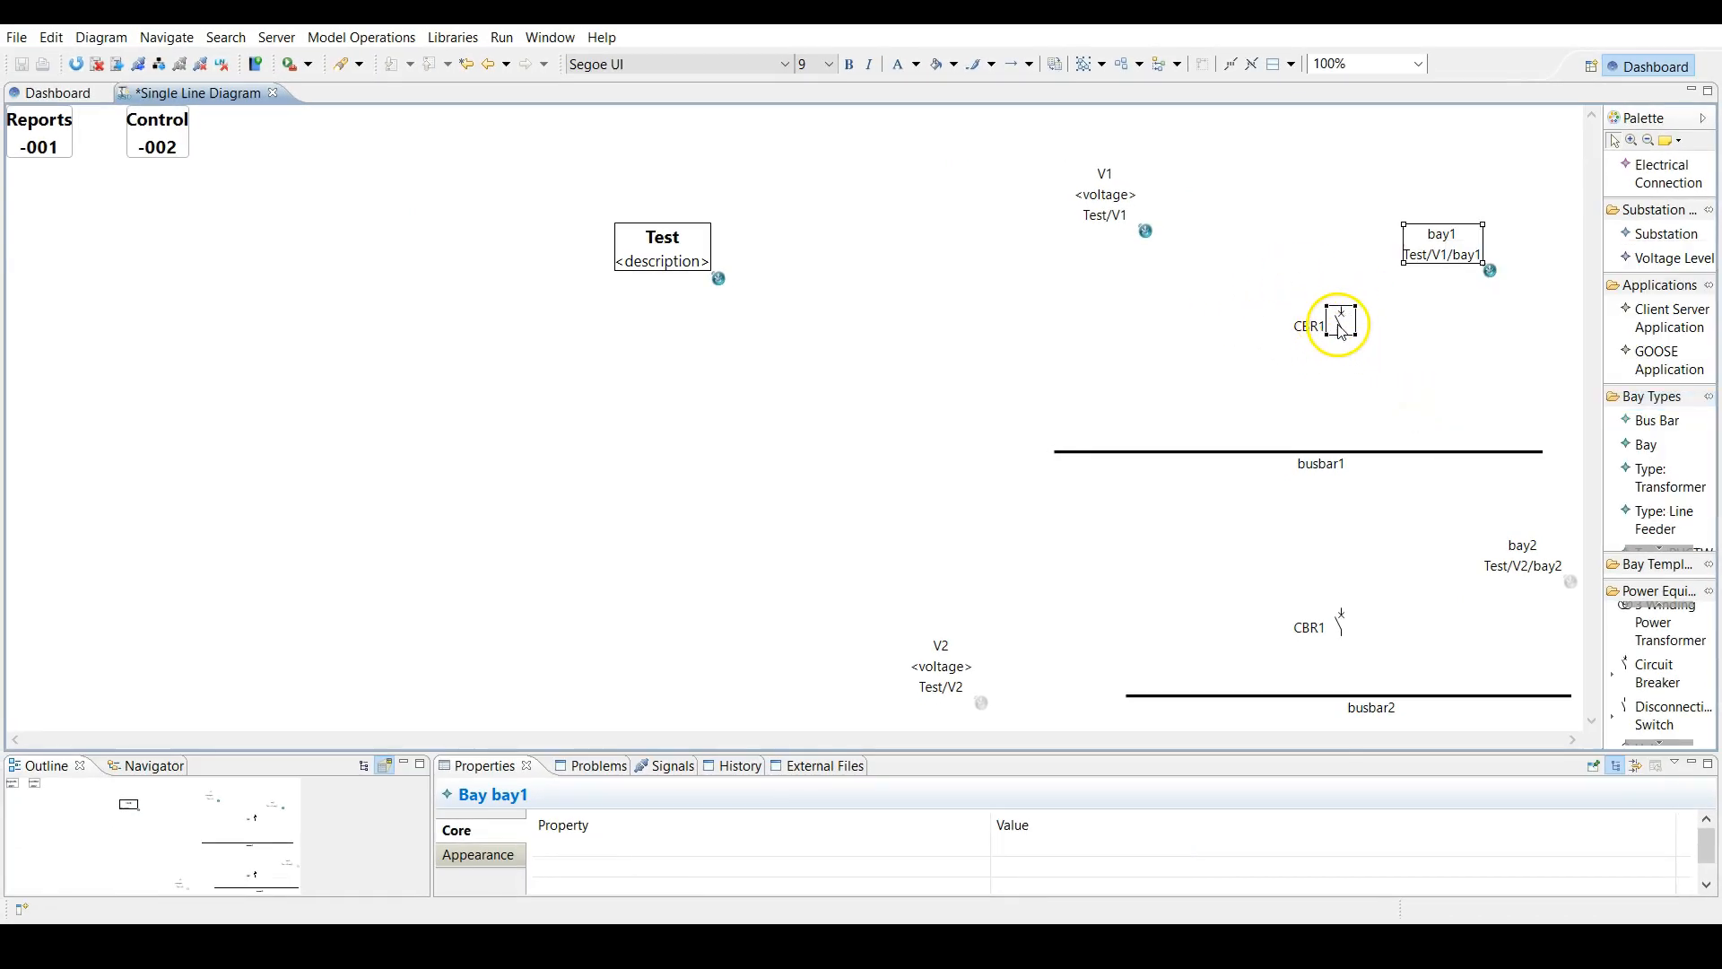
pyautogui.rightClick(1103, 194)
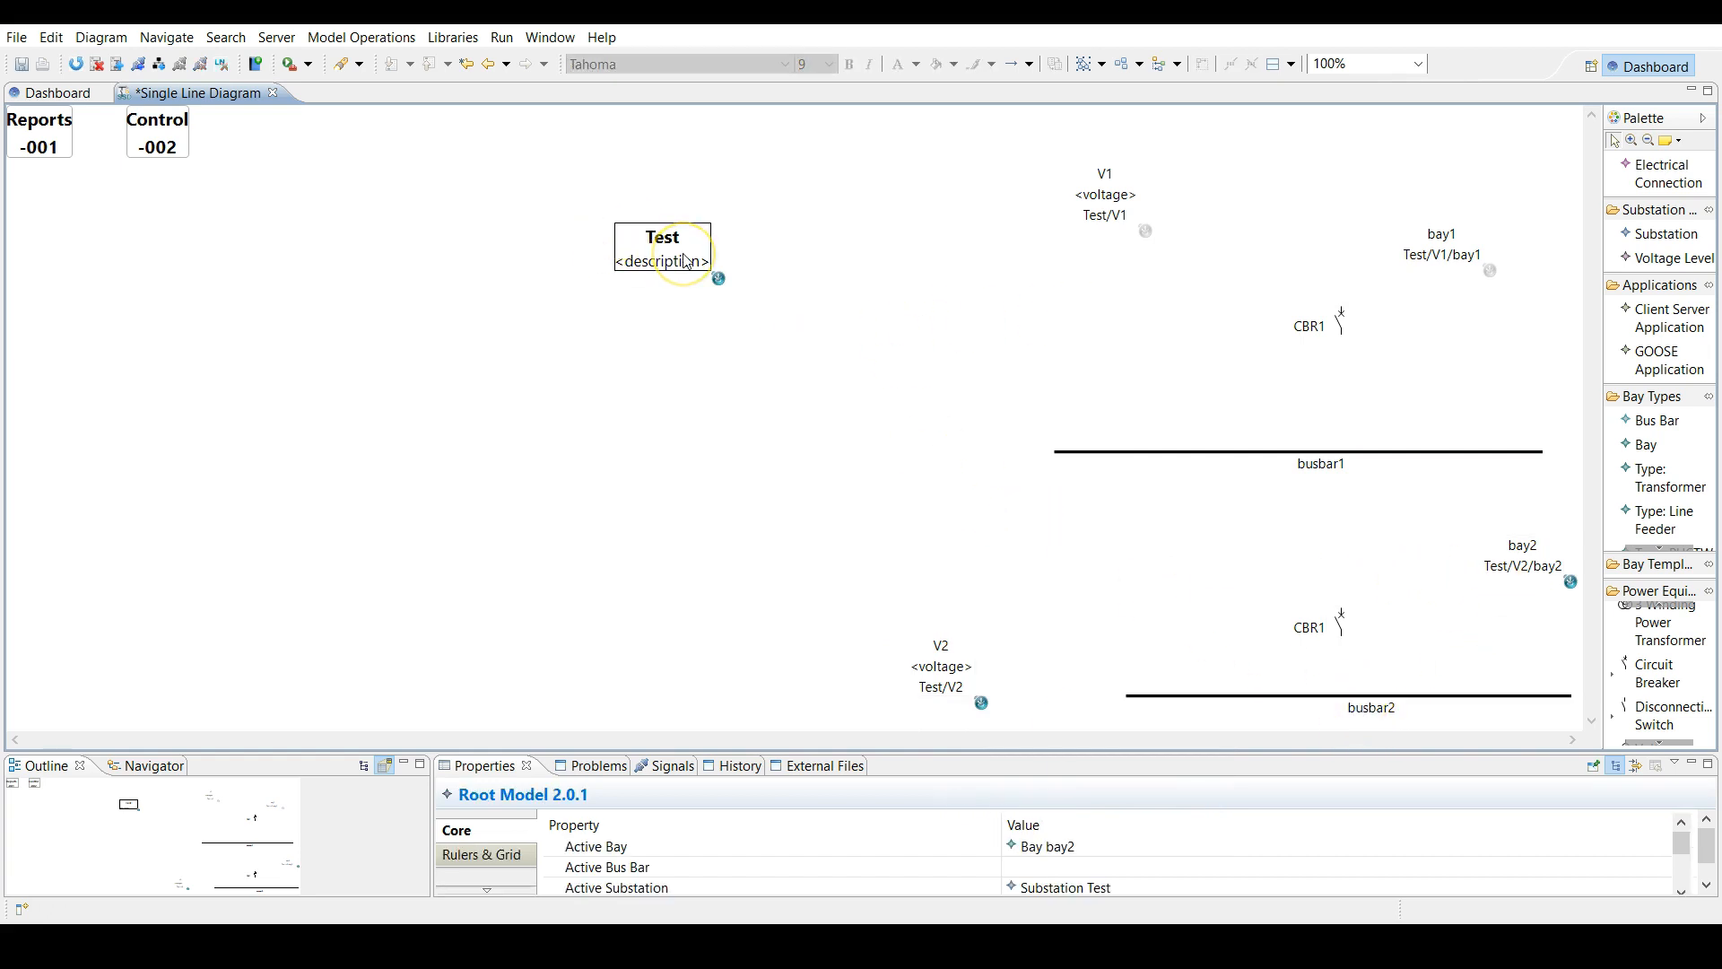
# Select all children of substation Test via its context menu.
pyautogui.rightClick(662, 251)
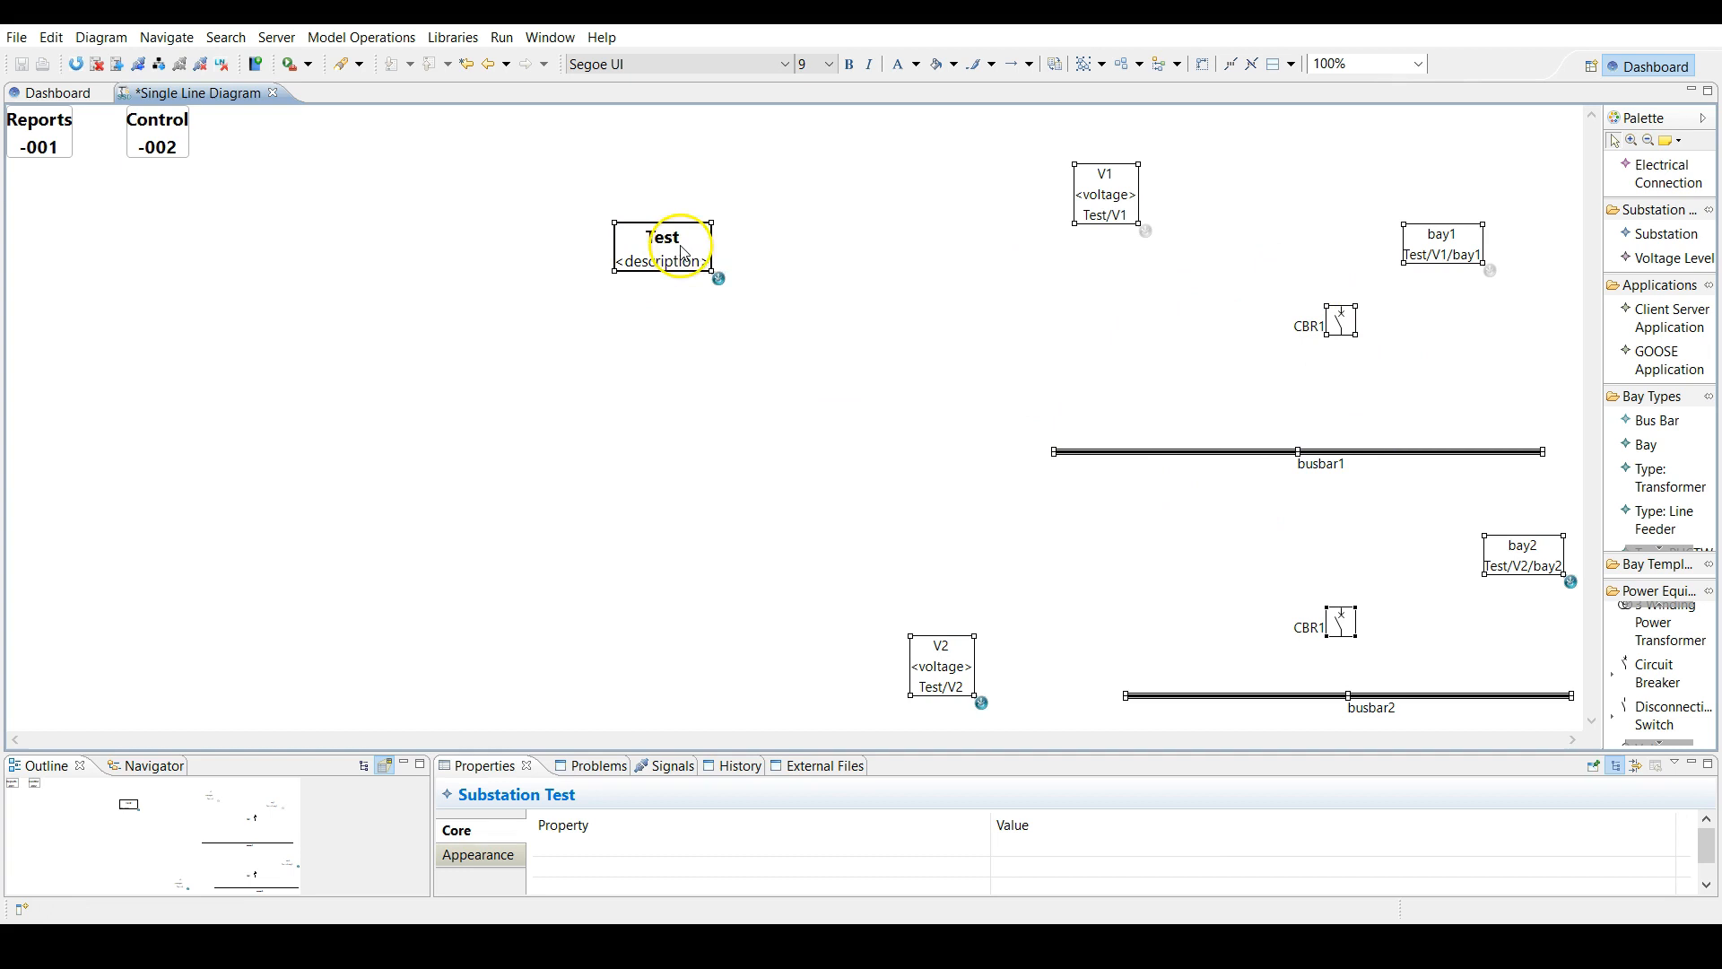
pyautogui.moveTo(840, 366)
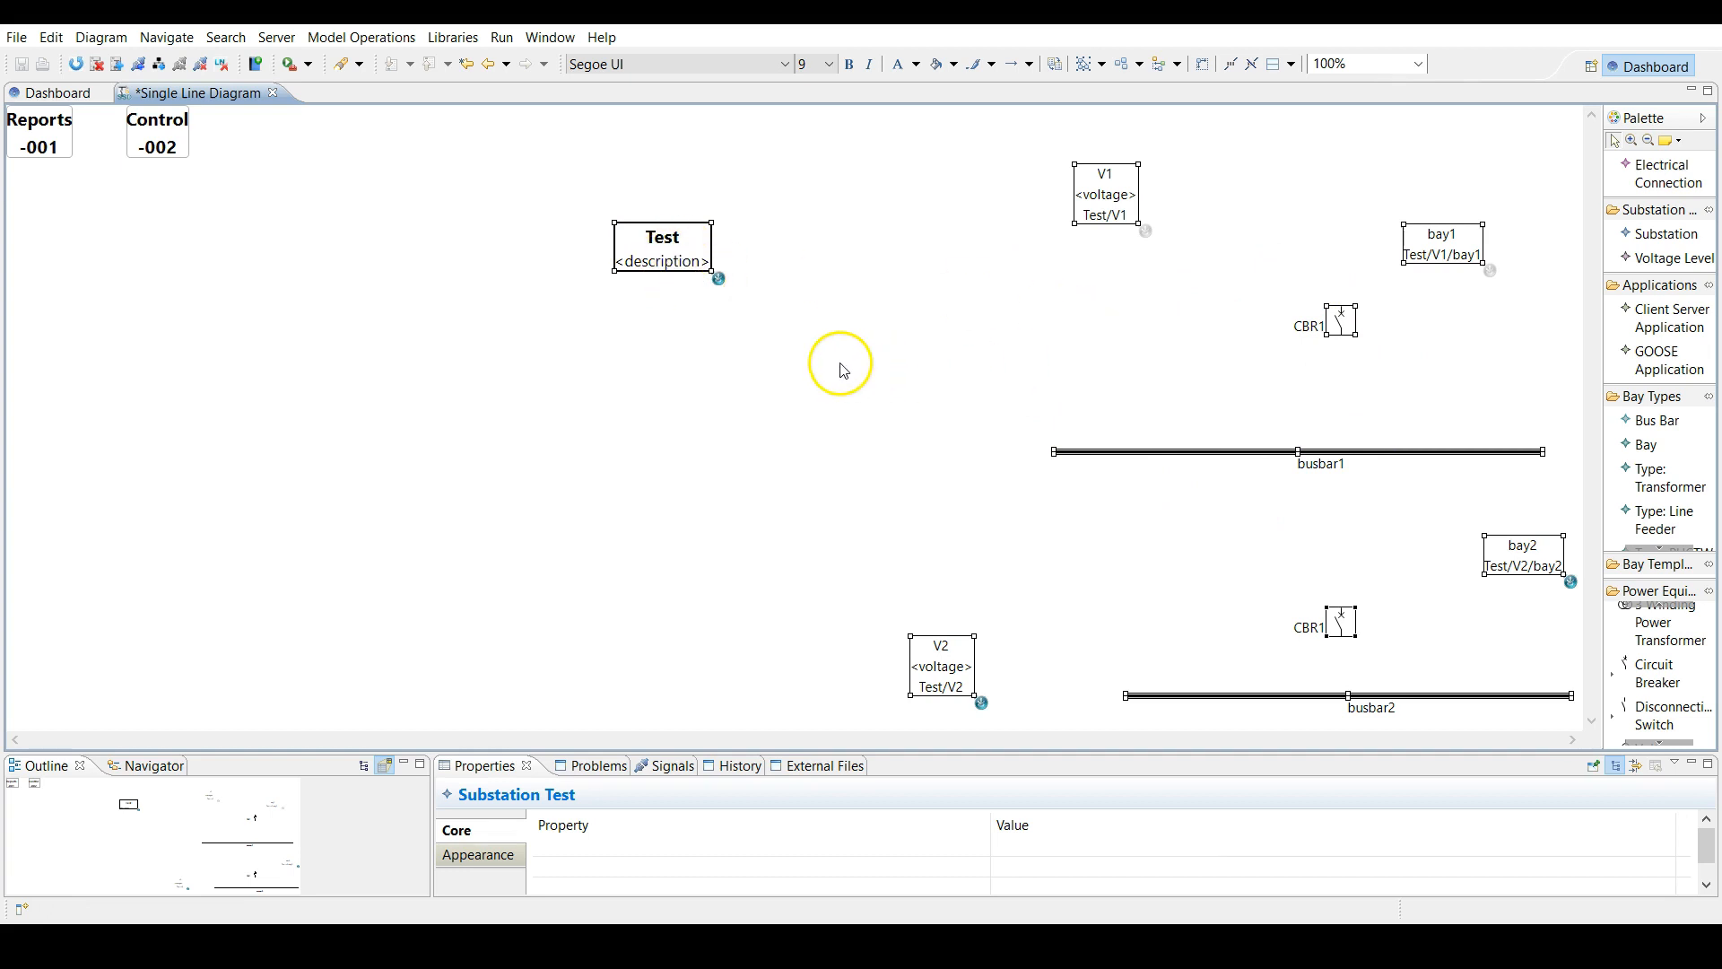